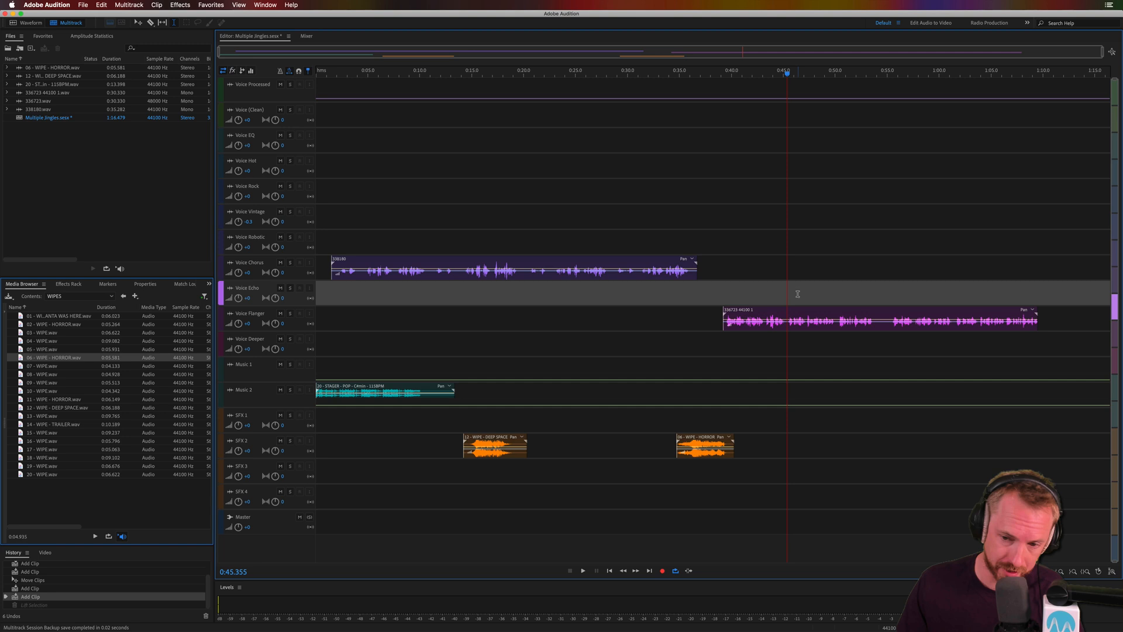
Step: Select the Voice Flanger clip to mark a range around 0:45–0:50
left_click(582, 569)
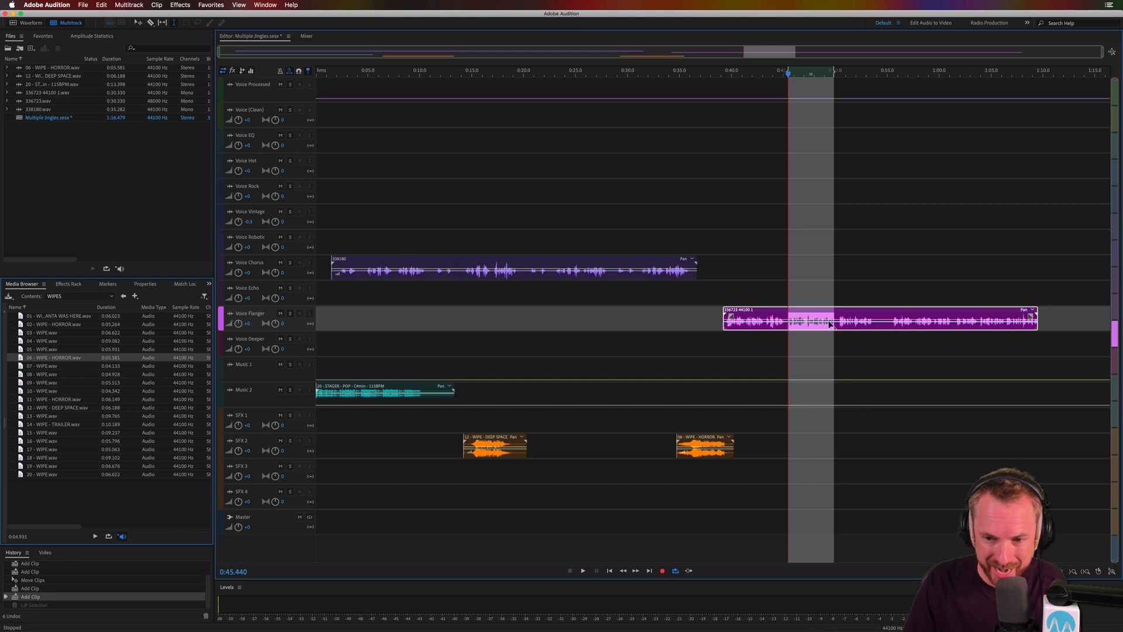
mouse_move(830, 324)
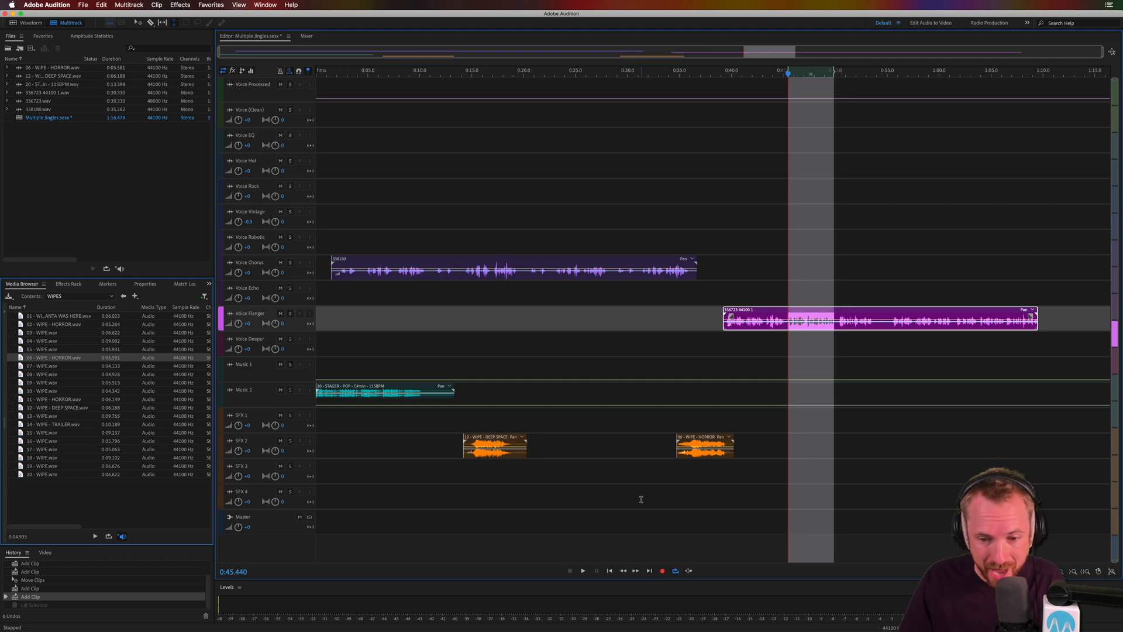
mouse_move(674, 570)
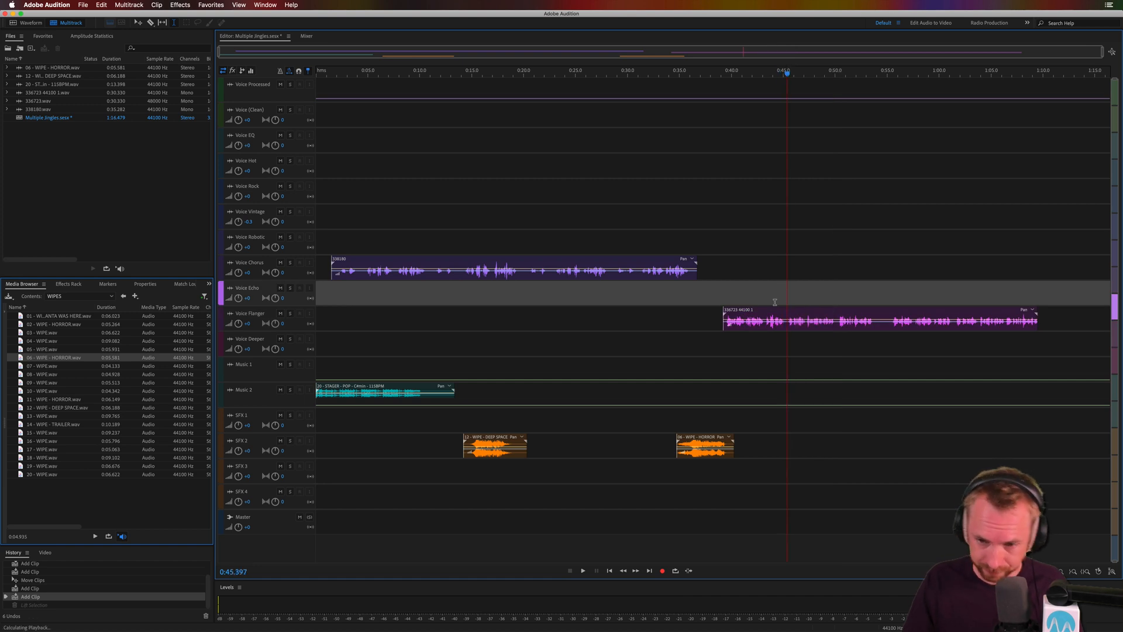
Step: Start playback so the marked Voice Flanger section can be lifted out live
left_click(583, 571)
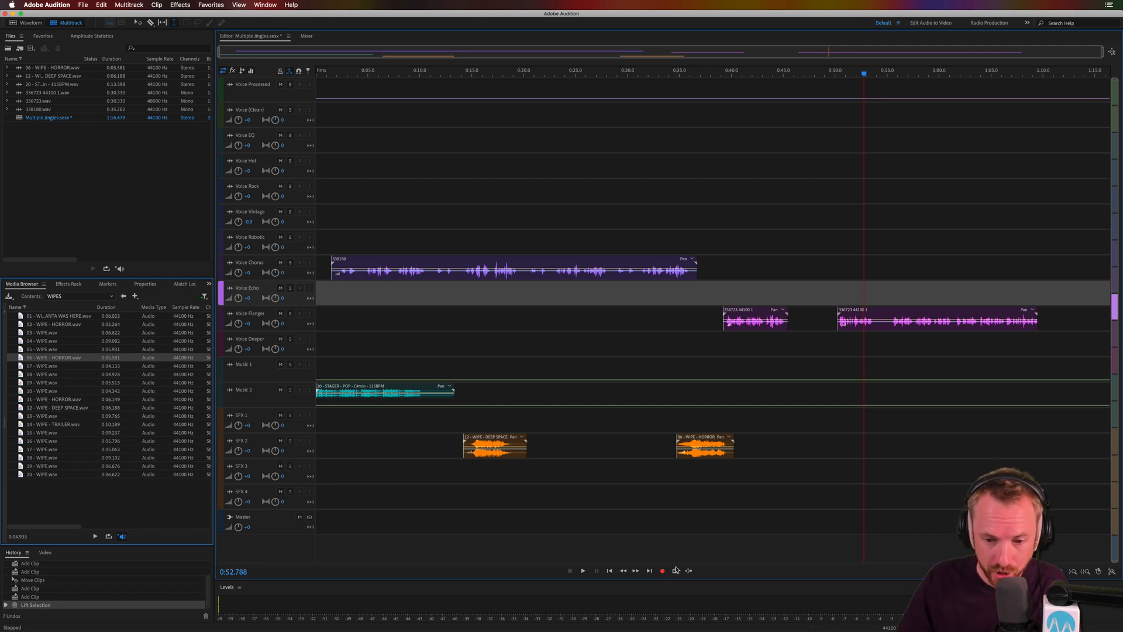
mouse_move(816, 208)
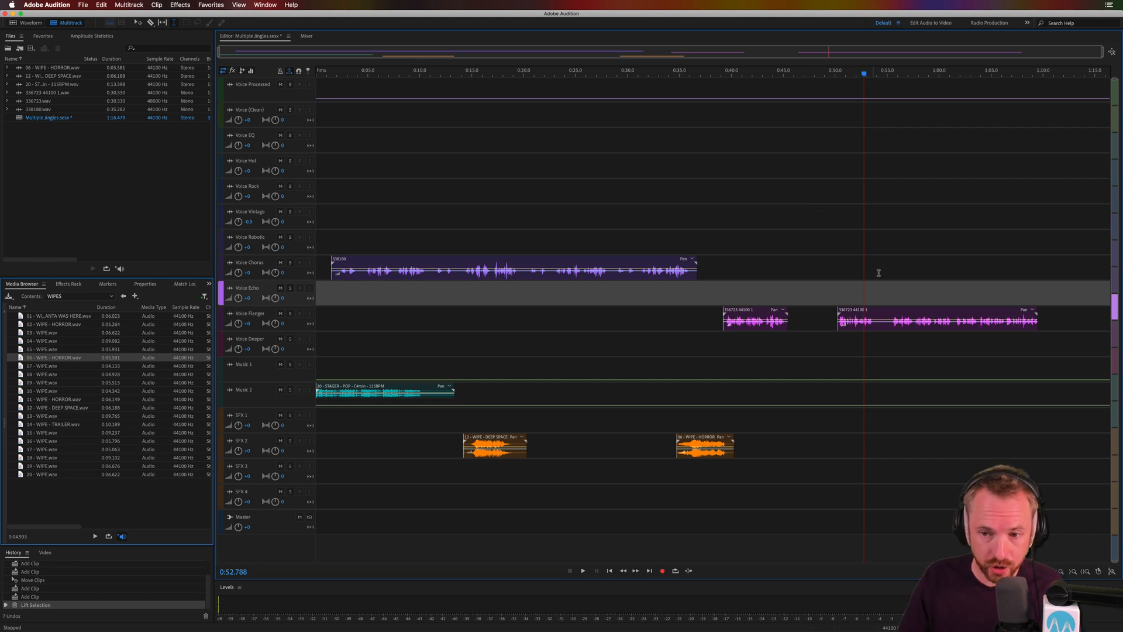
mouse_move(950, 261)
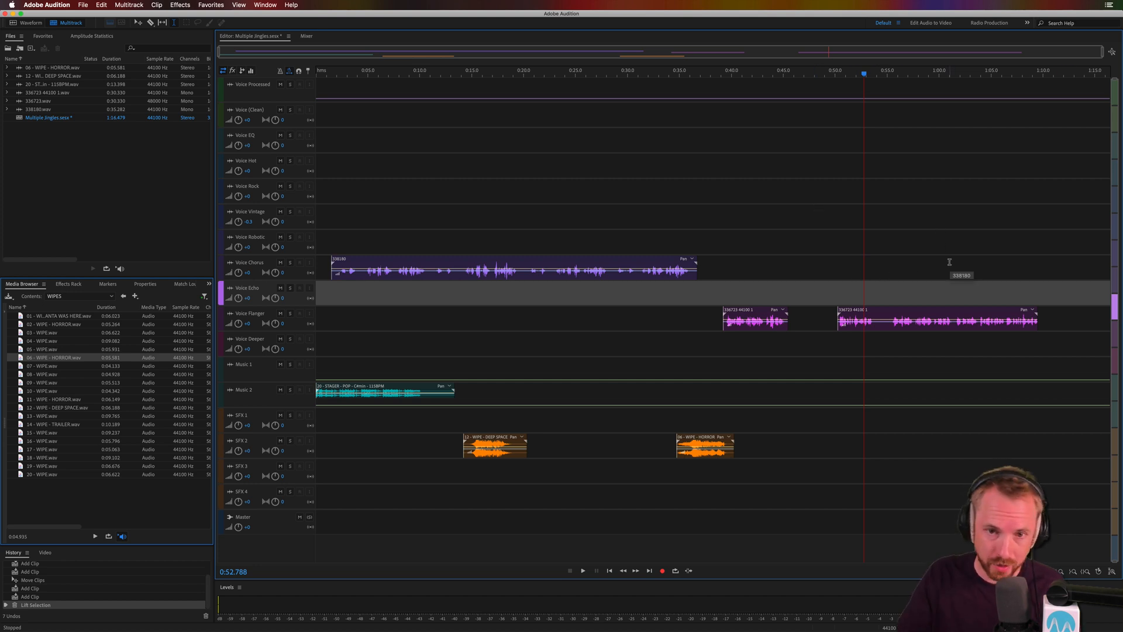
mouse_move(849, 242)
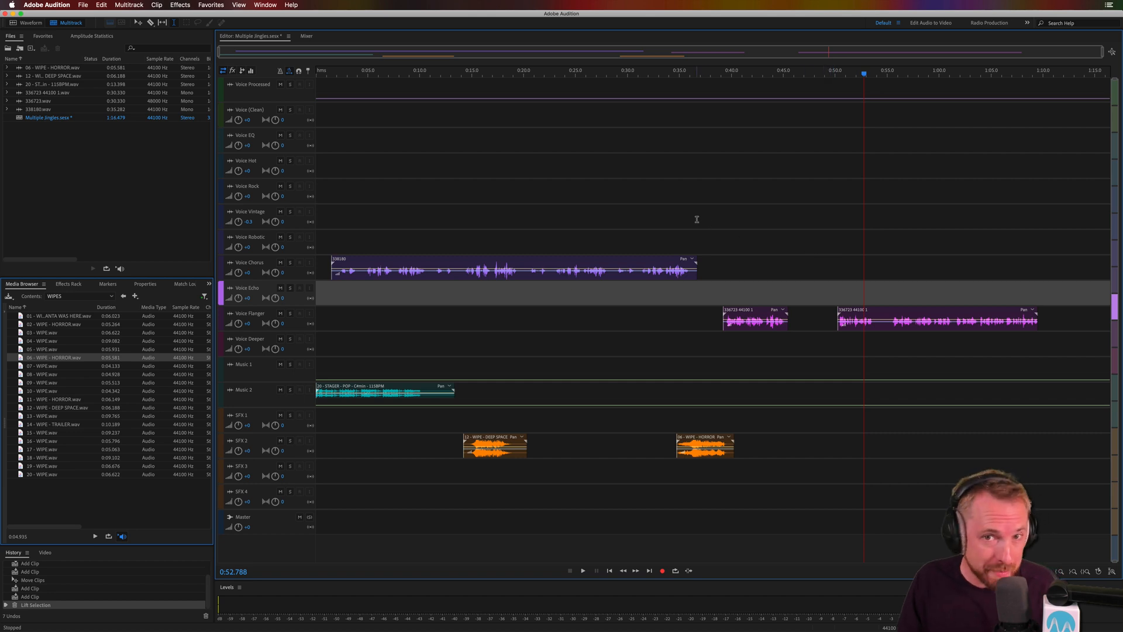
Step: Show the Edit menu's list of editing commands
left_click(100, 5)
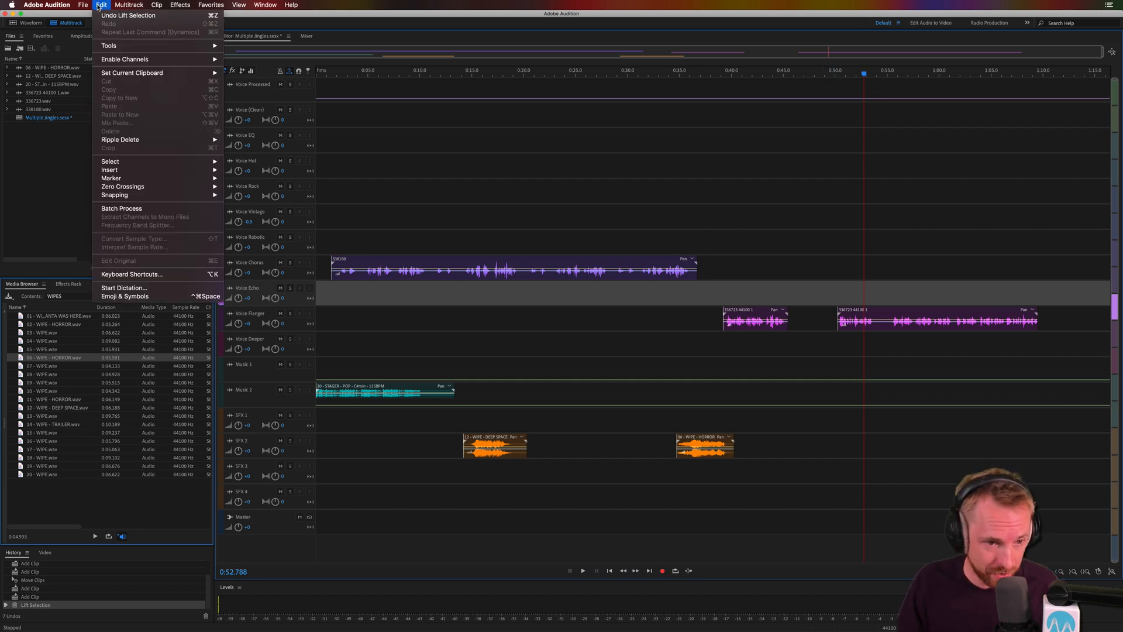
Step: In Keyboard Shortcuts, find Move Playhead to Beginning via 'beginning', clear its Home shortcut and confirm
left_click(131, 274)
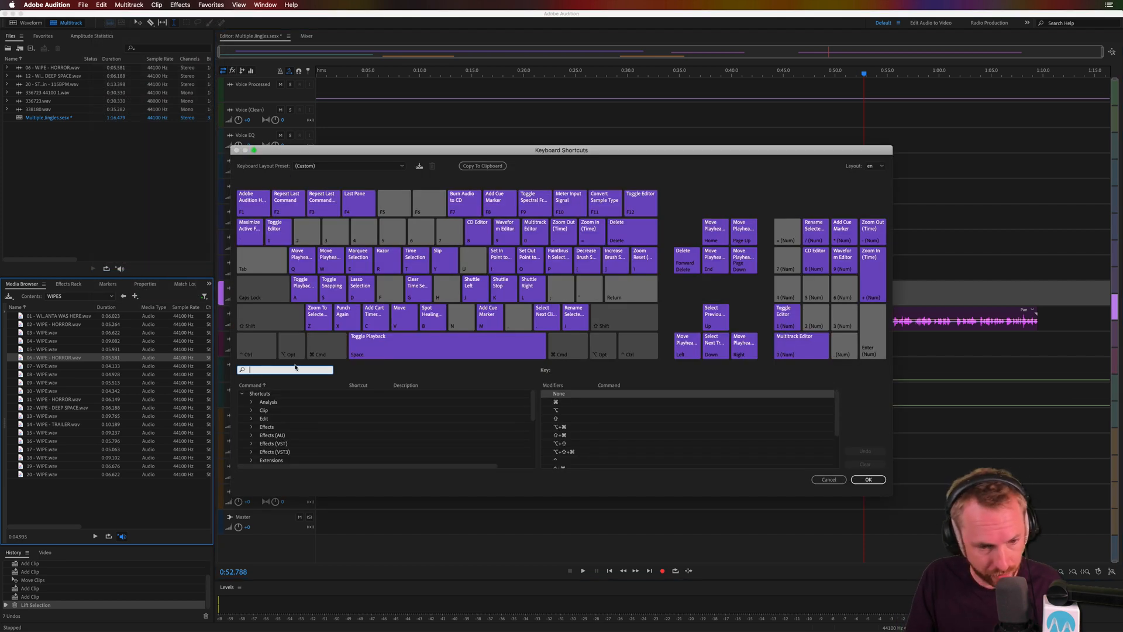
type("beginning")
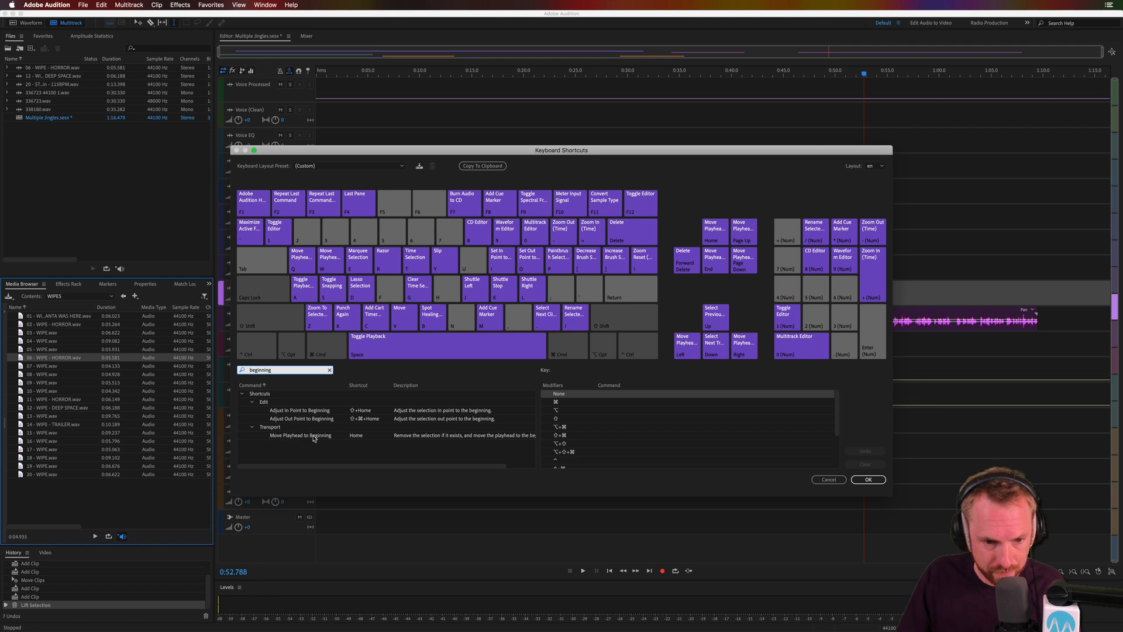
left_click(356, 435)
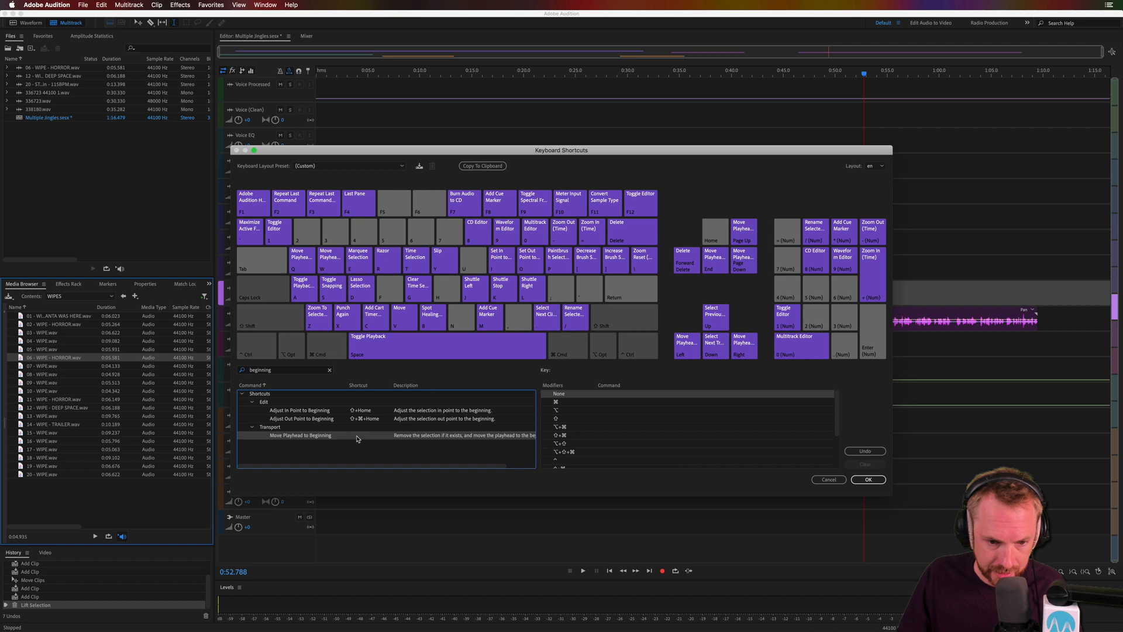
left_click(356, 435)
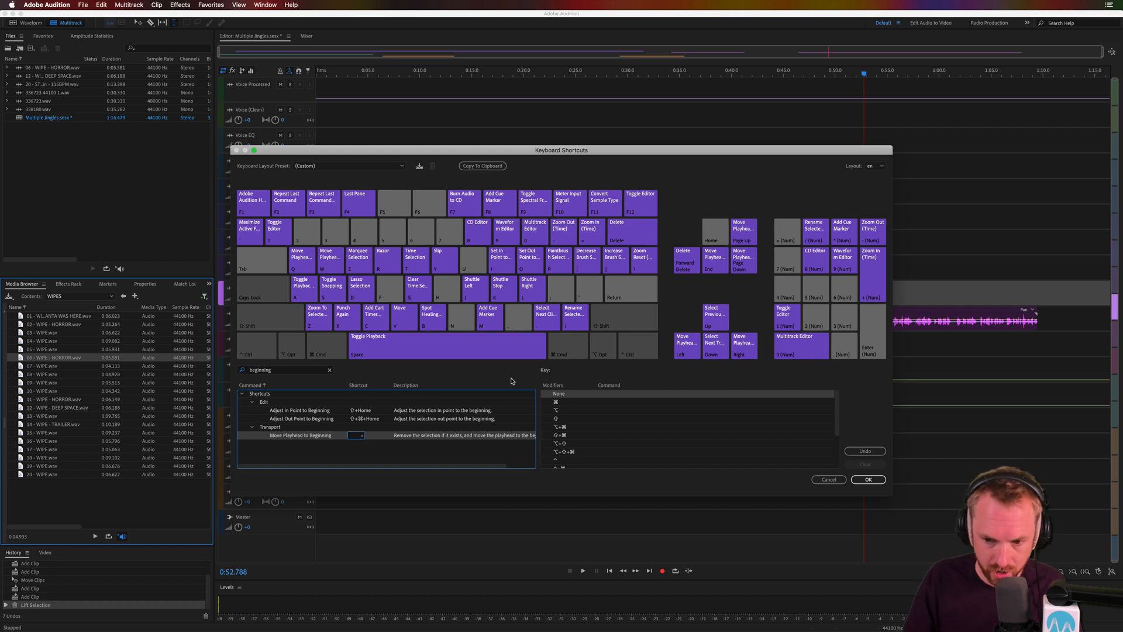
left_click(829, 480)
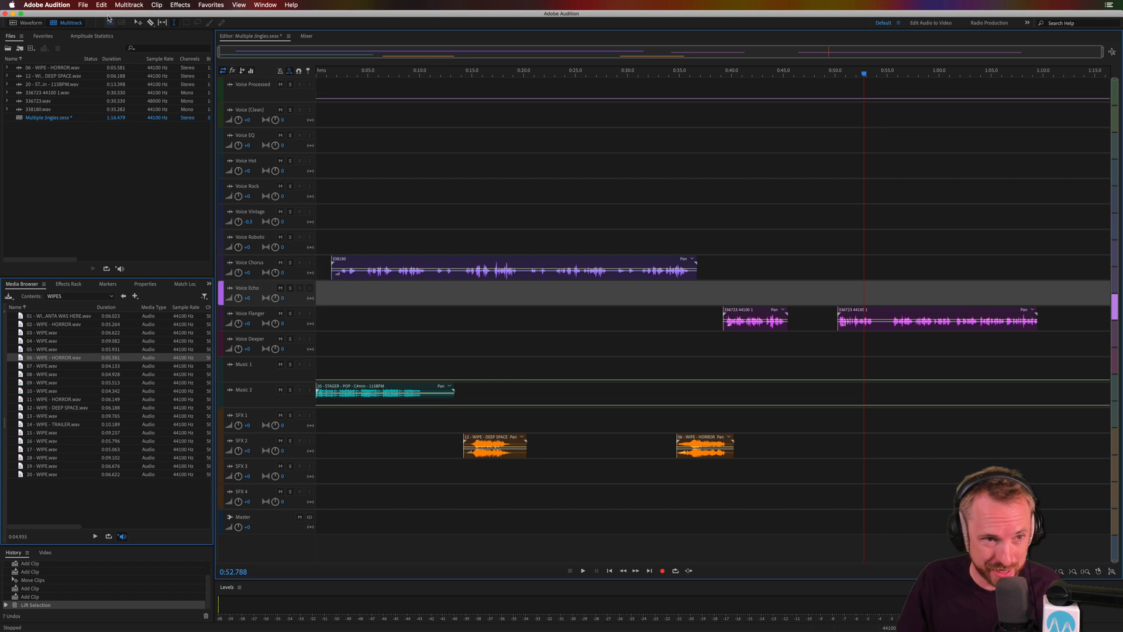
Step: Assign Return as the Move Playhead to Beginning shortcut and confirm the settings
left_click(100, 5)
type("beginn")
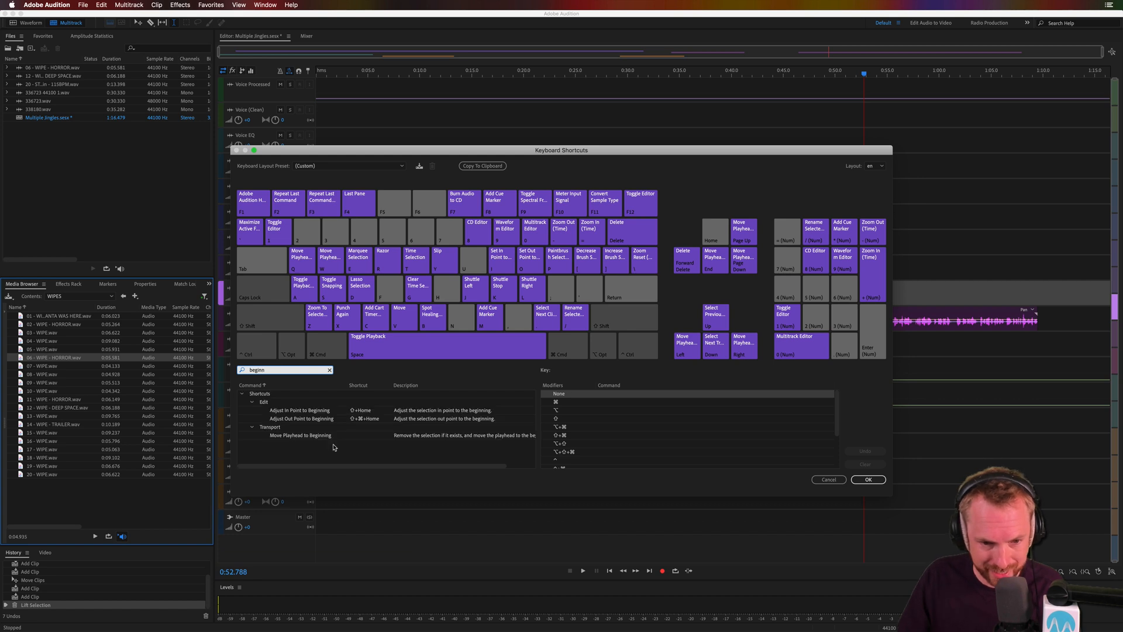
left_click(301, 435)
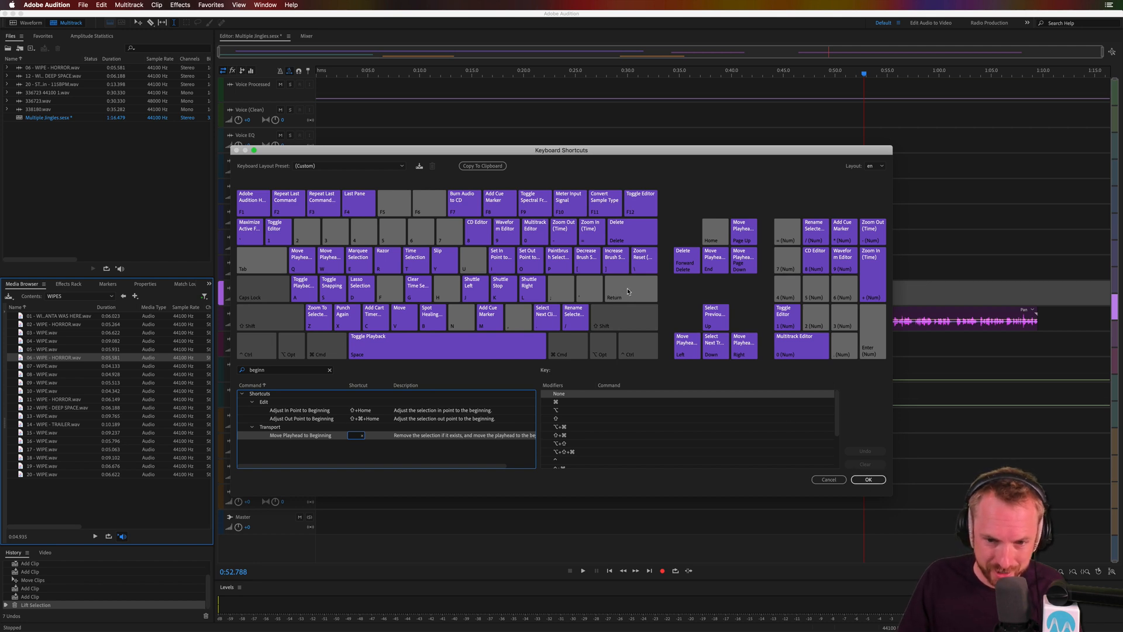
left_click(630, 289)
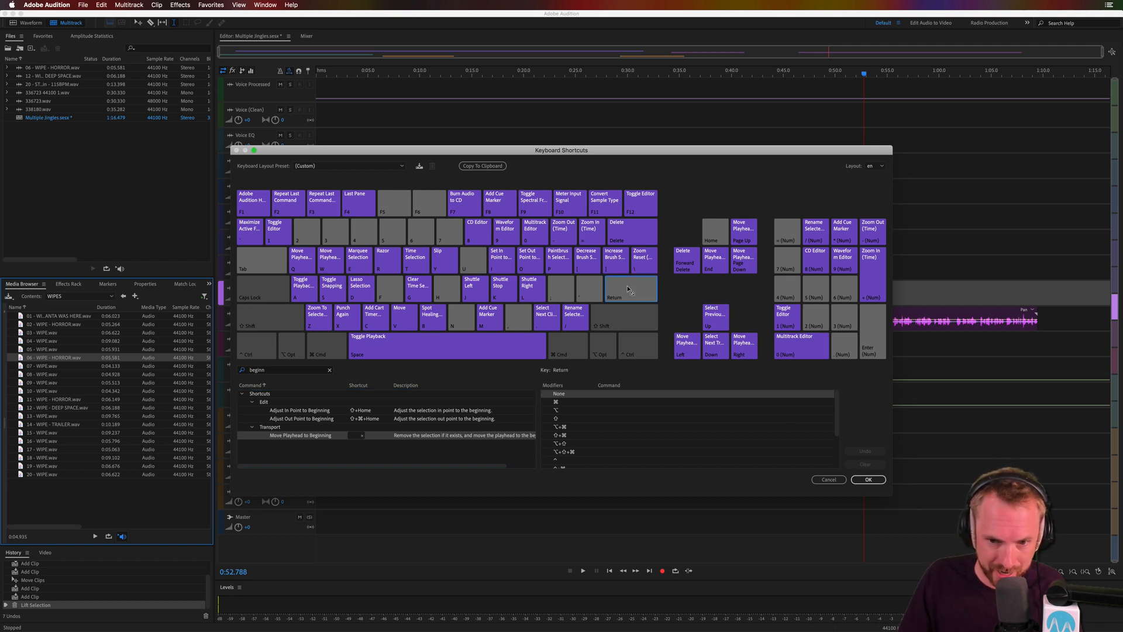
left_click(299, 435)
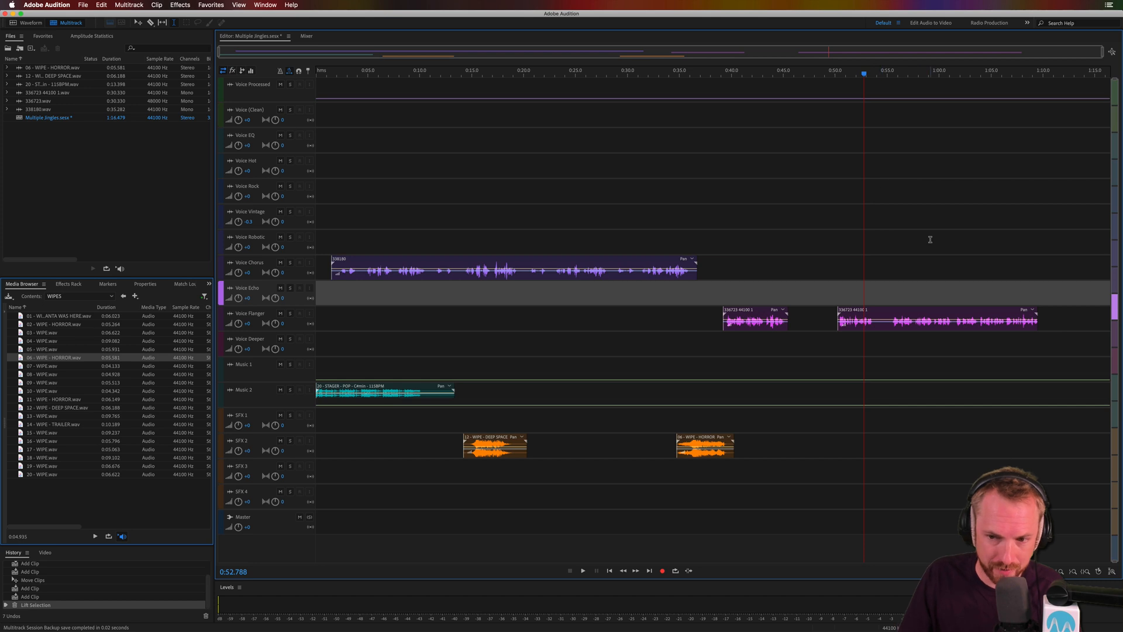
Step: Play from about 0:55, then jump the playhead back to 0:00 with the new Return shortcut
left_click(887, 71)
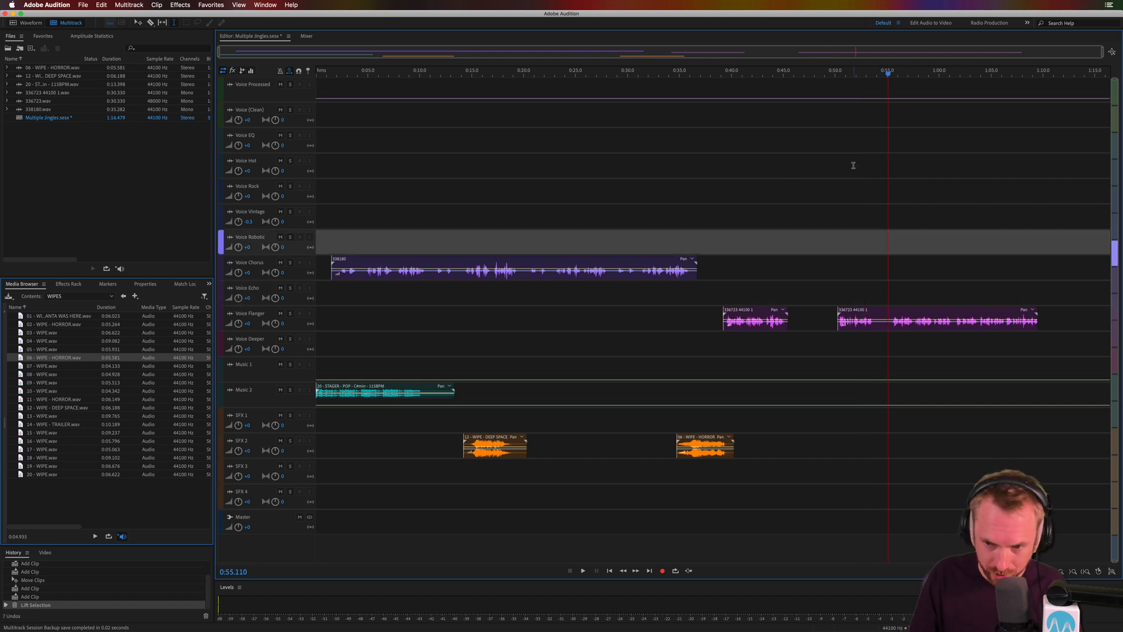
left_click(583, 570)
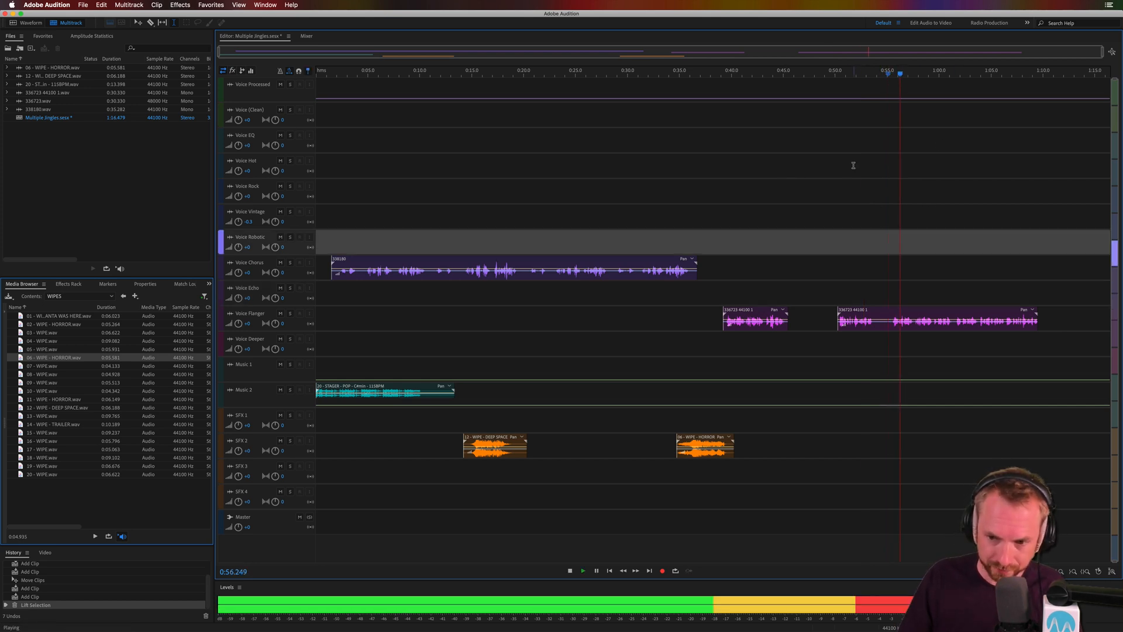
left_click(570, 570)
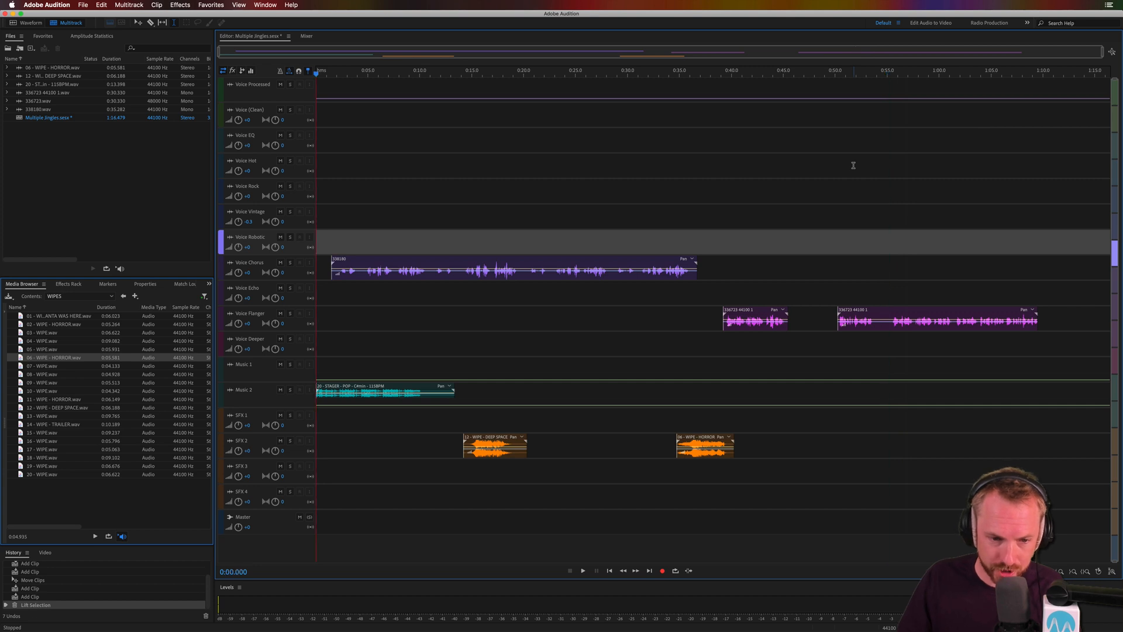